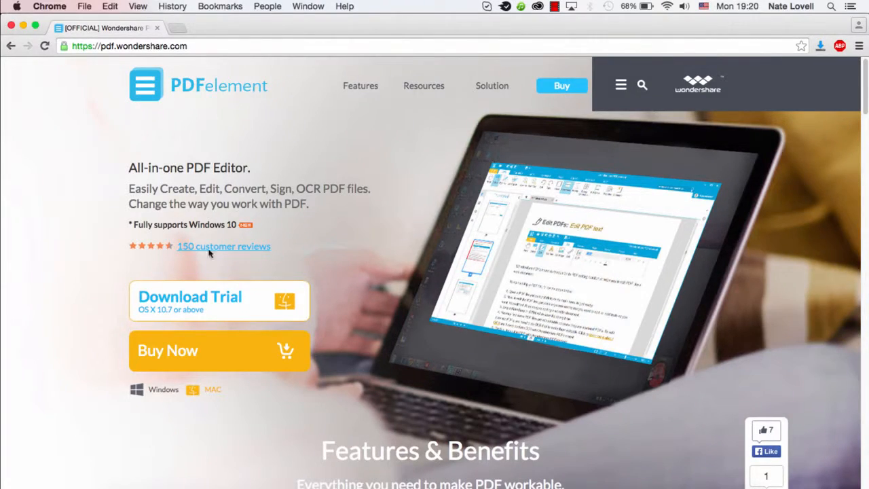
pyautogui.moveTo(277, 258)
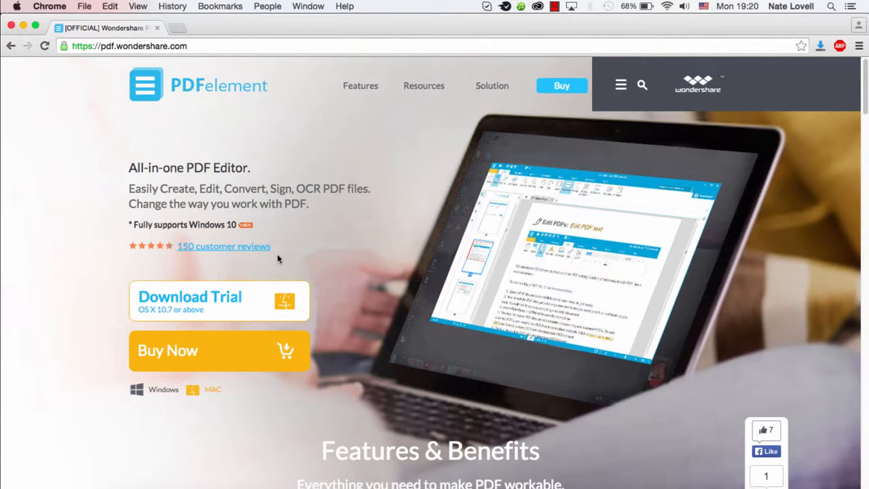
pyautogui.moveTo(484, 314)
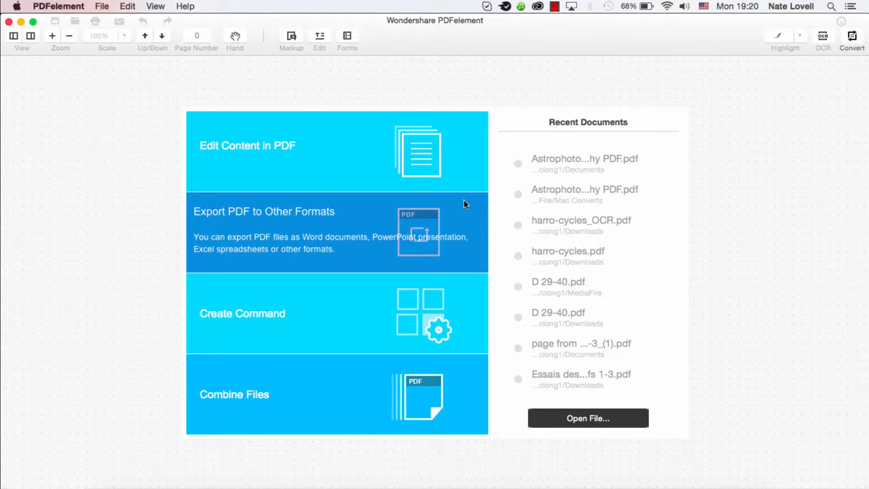
# - Start a new PDF from an existing file via File > Create > PDF from File
pyautogui.click(102, 6)
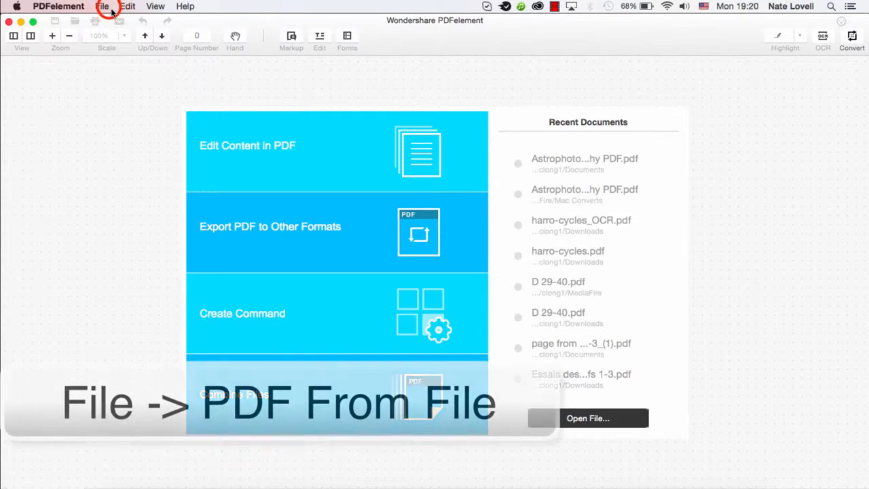
pyautogui.click(102, 6)
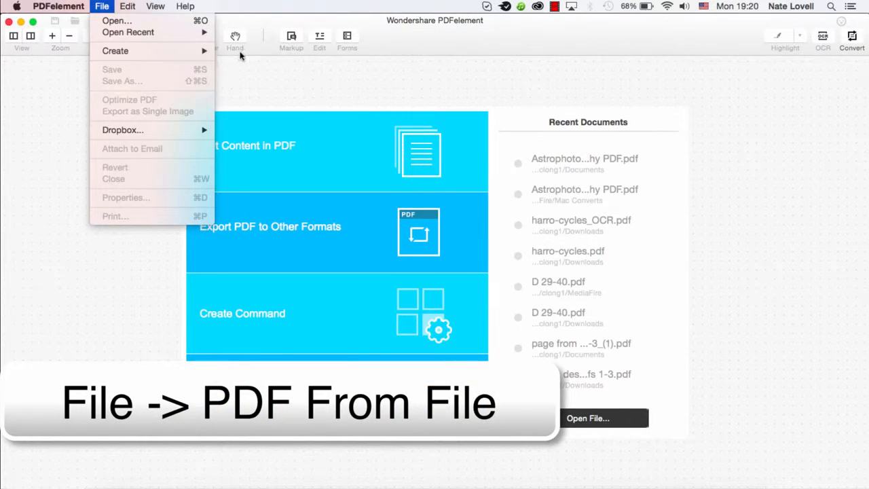
pyautogui.click(115, 50)
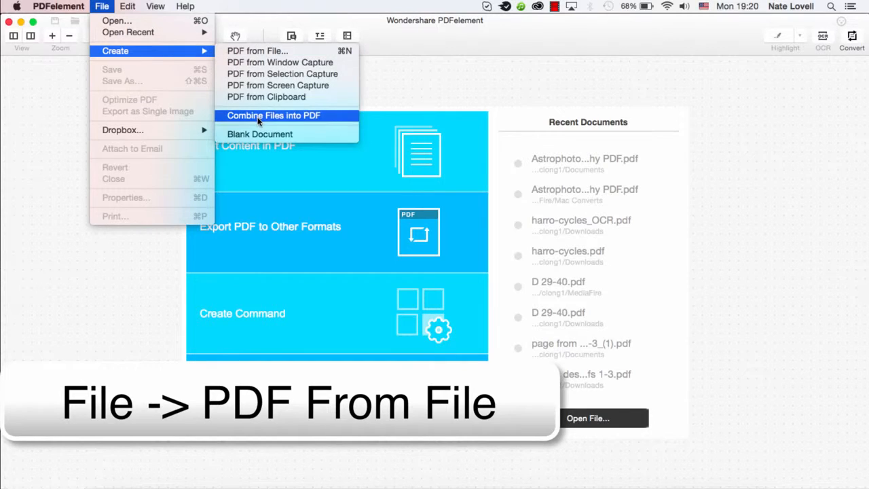
pyautogui.moveTo(257, 50)
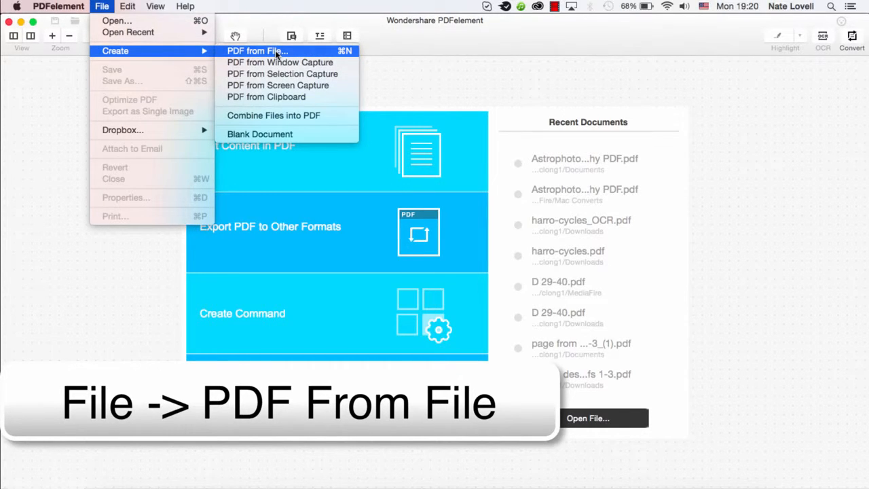
pyautogui.moveTo(274, 115)
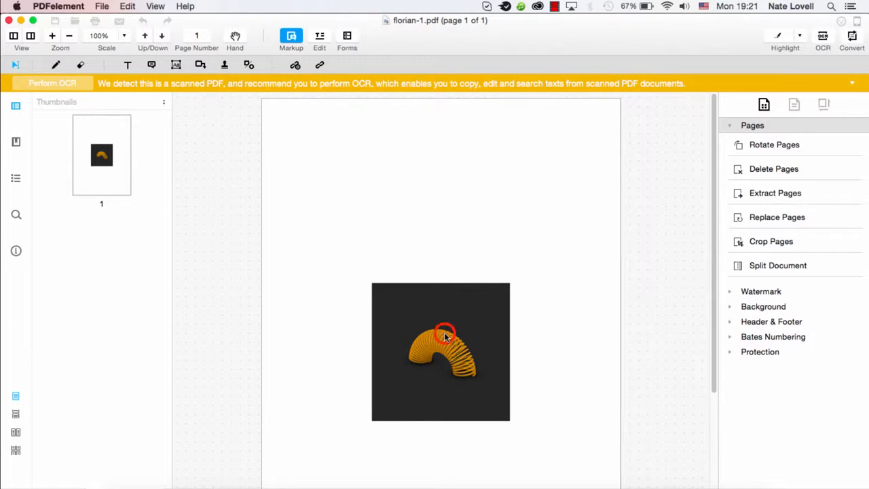
pyautogui.moveTo(597, 197)
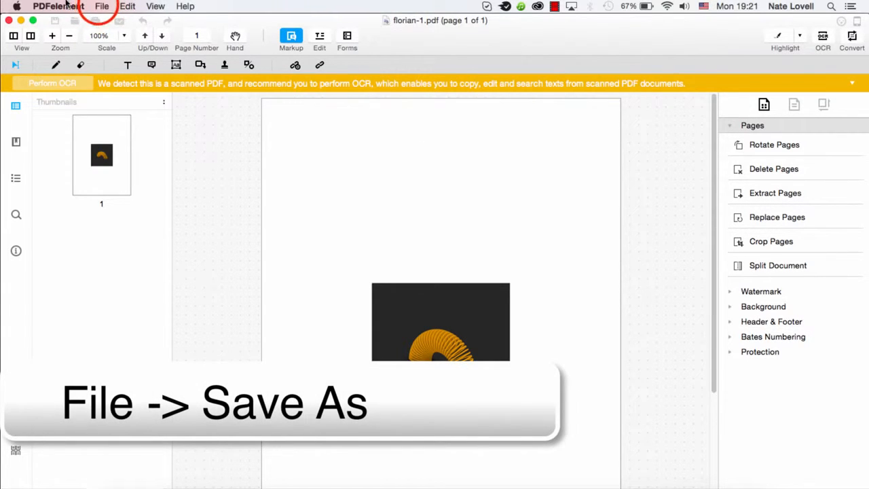
# - Bring up Save As for florian-1 and list the available save locations
pyautogui.click(102, 7)
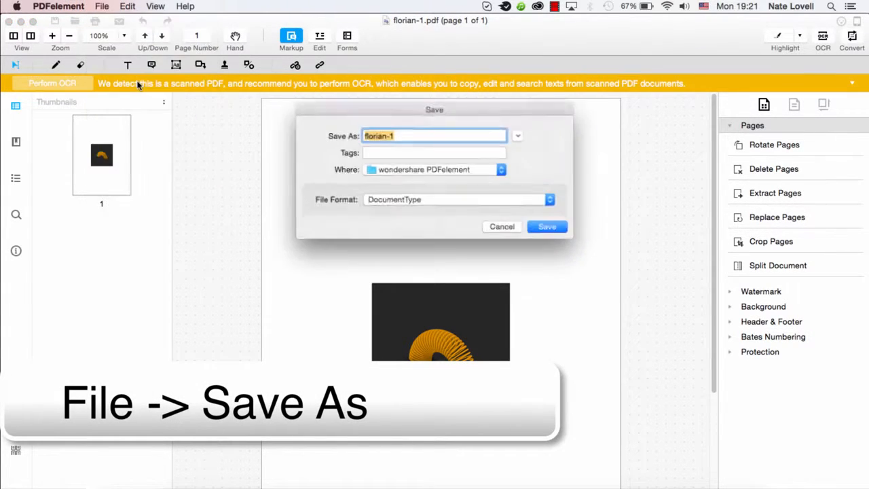
pyautogui.click(501, 169)
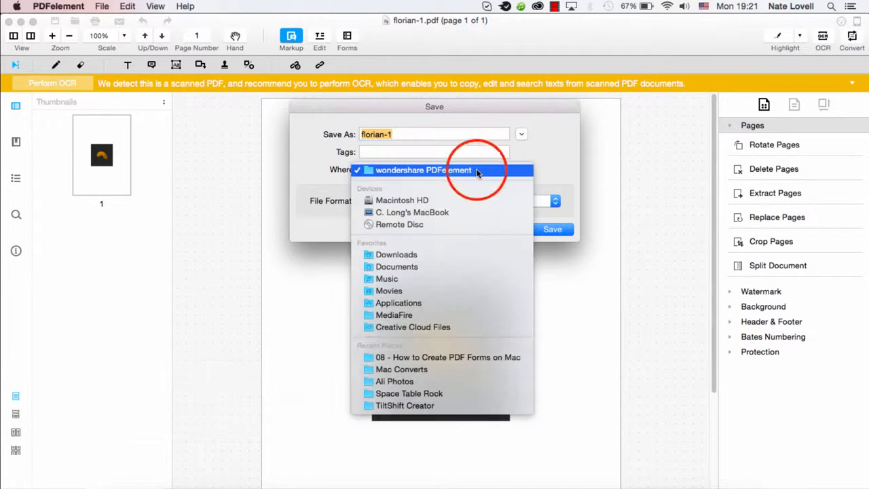